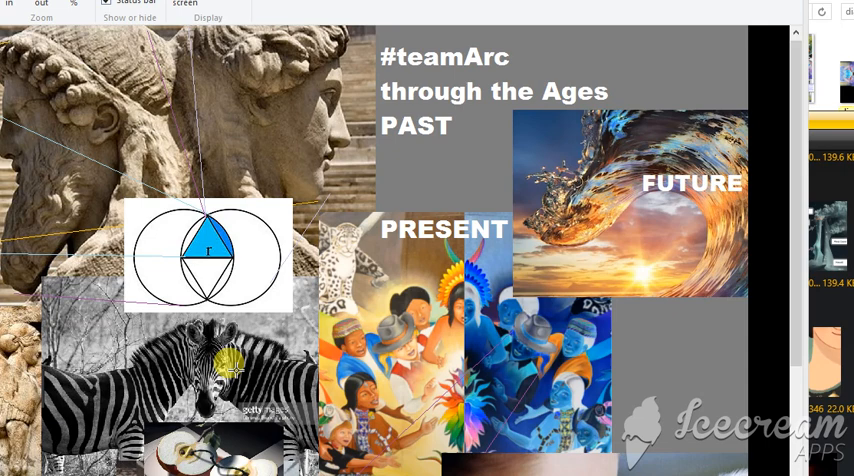
mouse_move(228, 372)
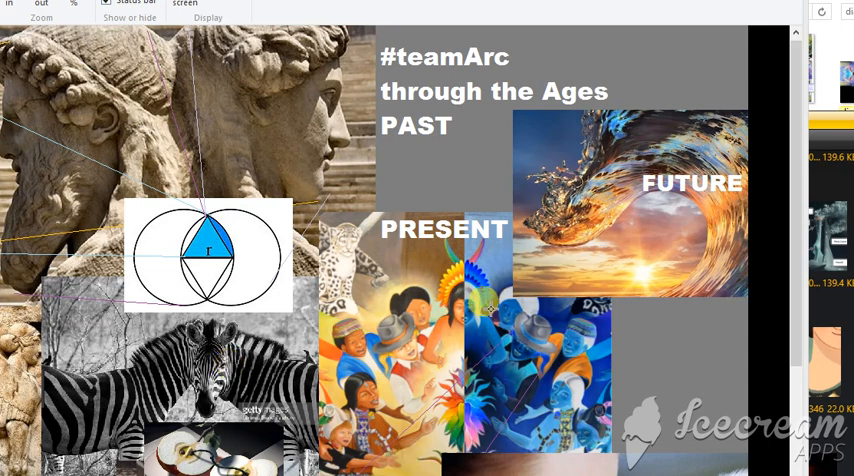
mouse_move(672, 232)
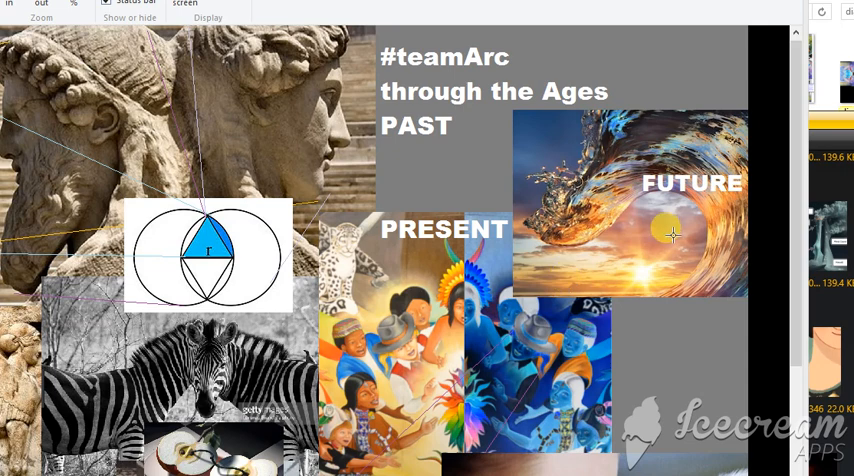
mouse_move(644, 138)
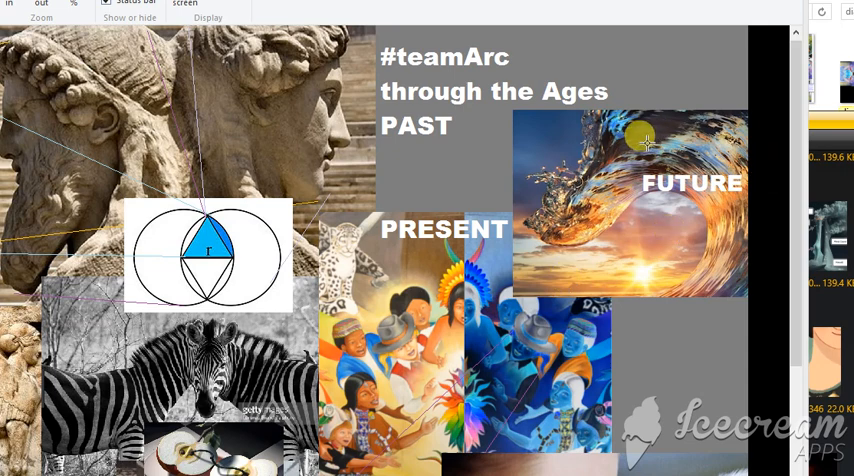
mouse_move(588, 312)
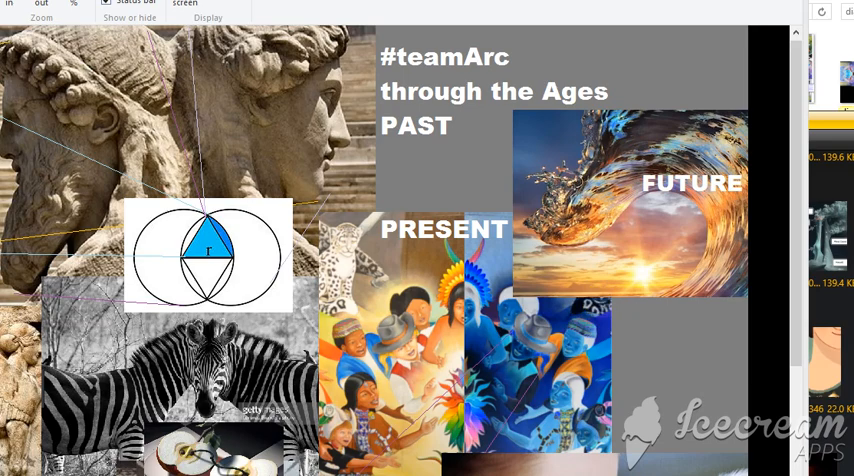
scroll(left, 3)
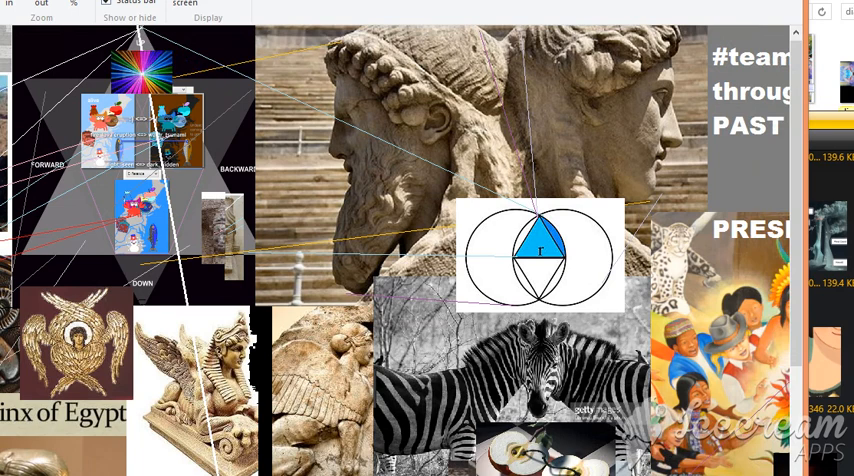
mouse_move(558, 90)
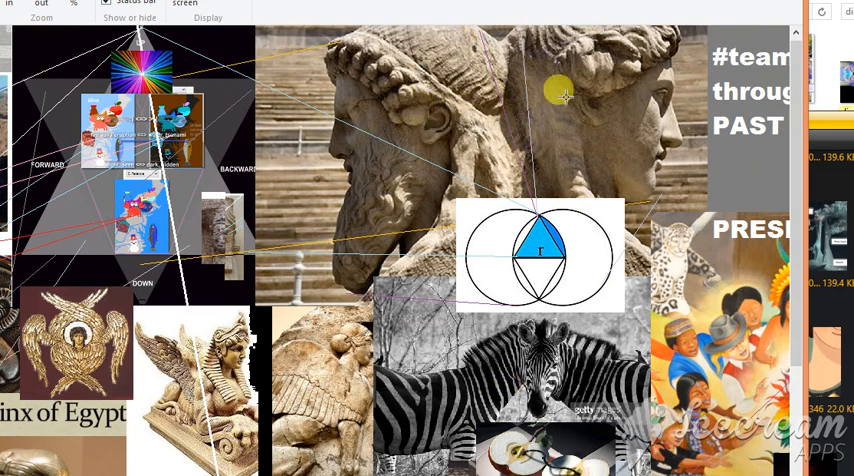
mouse_move(504, 96)
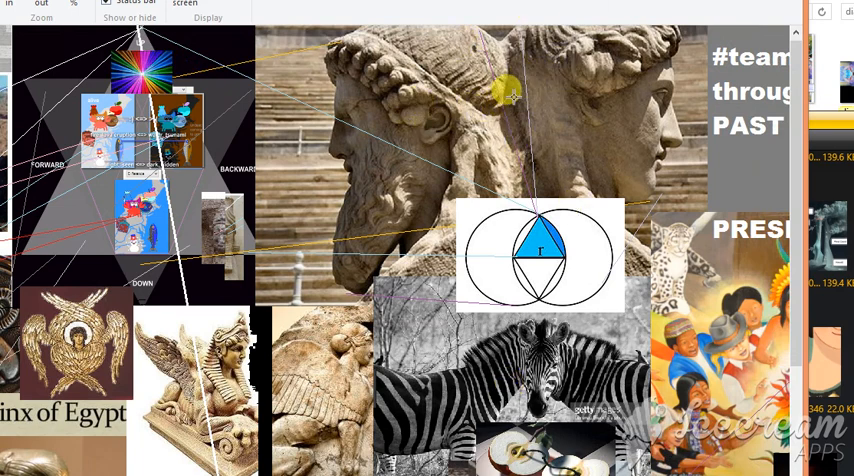
mouse_move(424, 118)
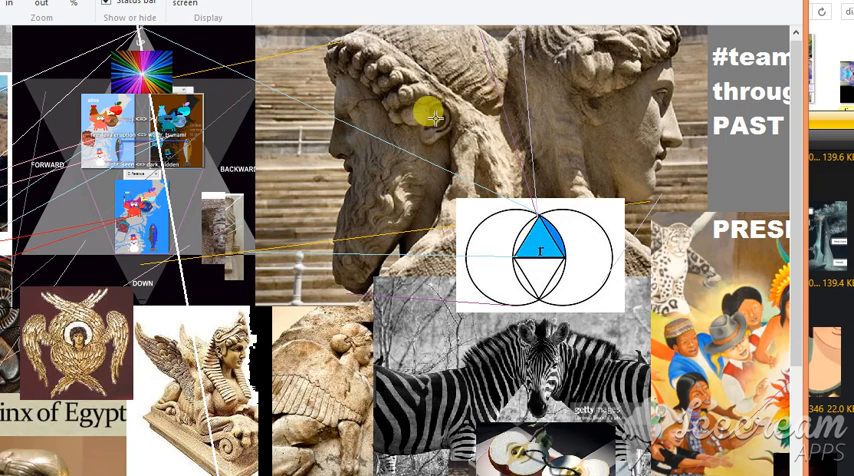
mouse_move(584, 96)
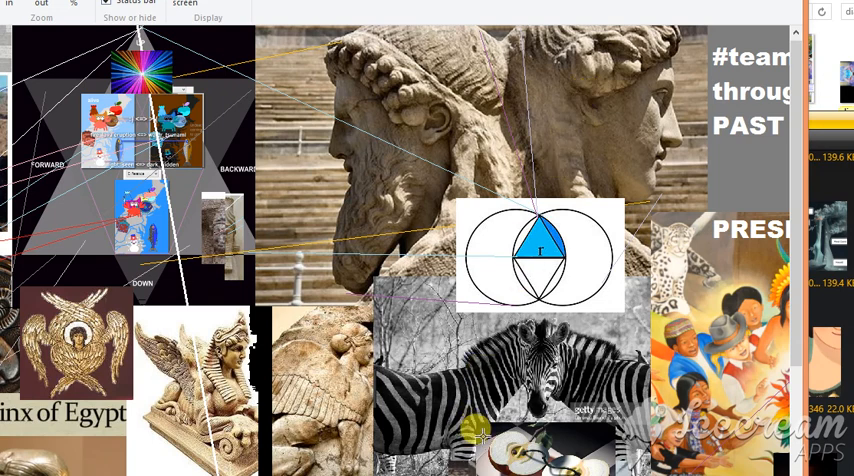
mouse_move(516, 94)
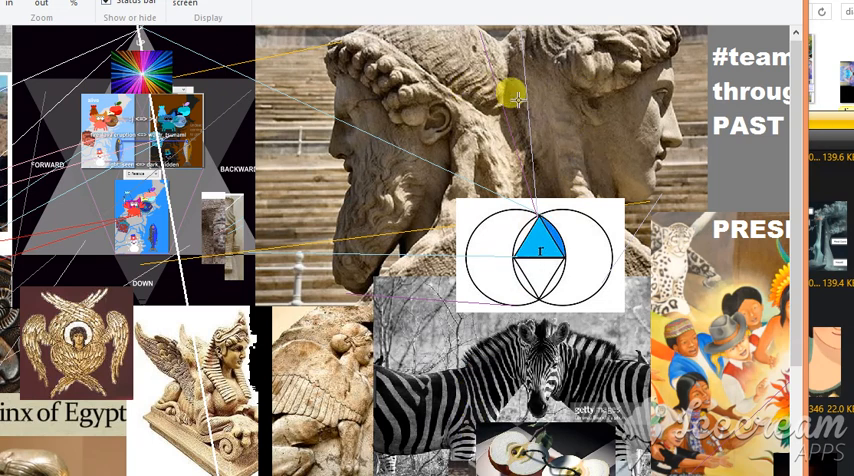
mouse_move(436, 120)
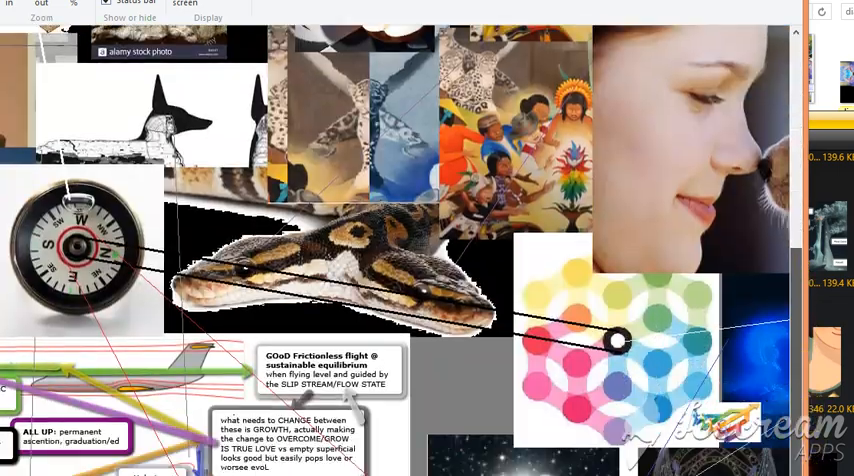
scroll(down, 3)
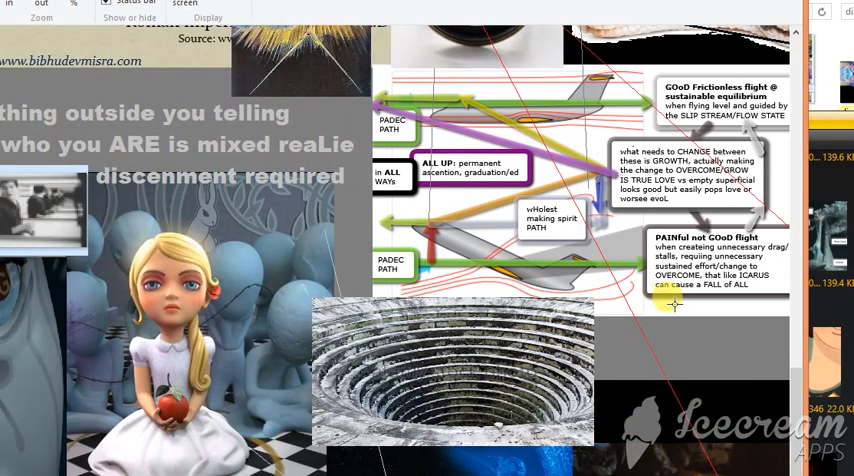
scroll(down, 3)
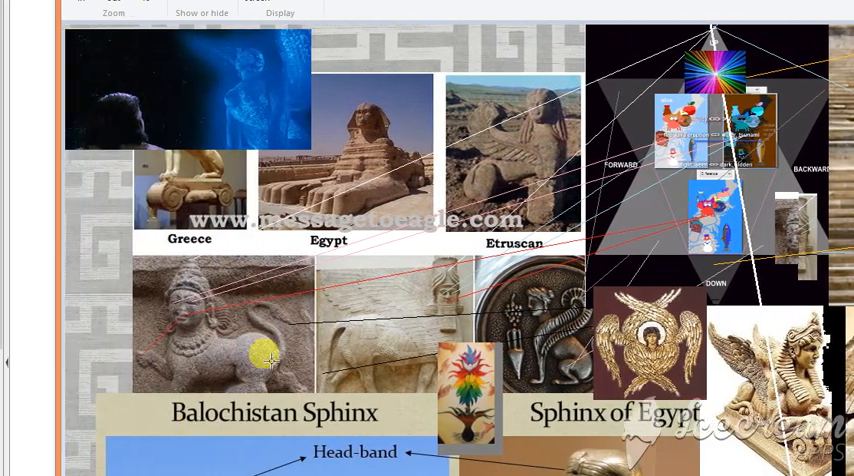
mouse_move(530, 218)
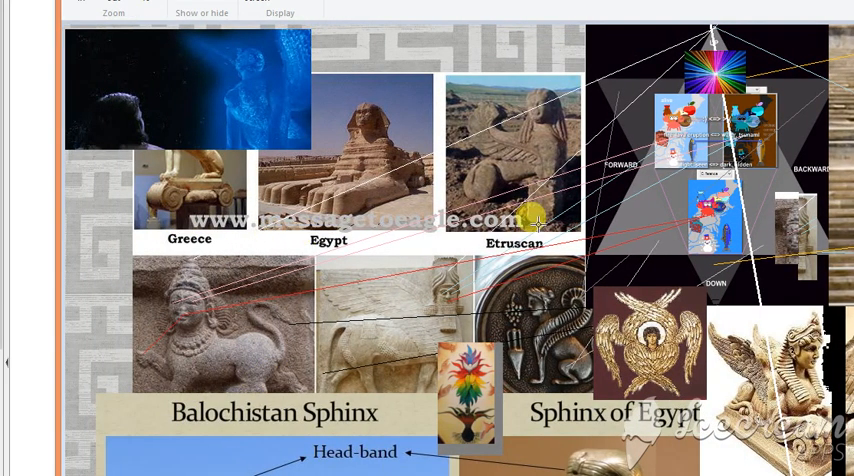
mouse_move(466, 364)
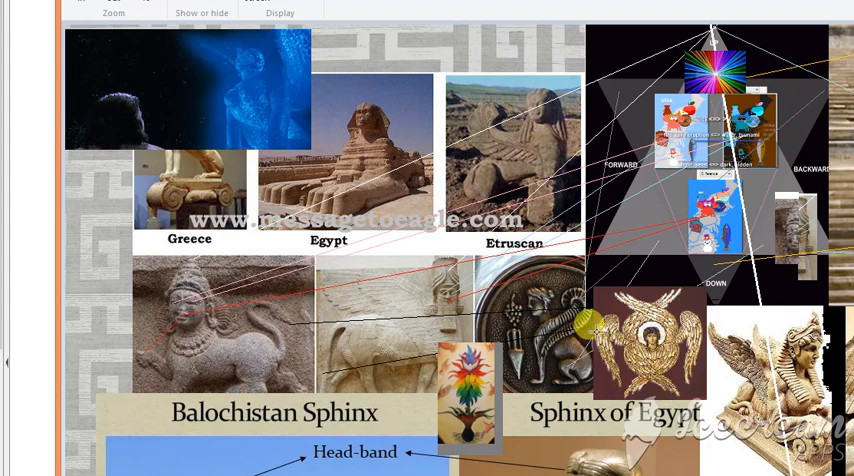
mouse_move(690, 284)
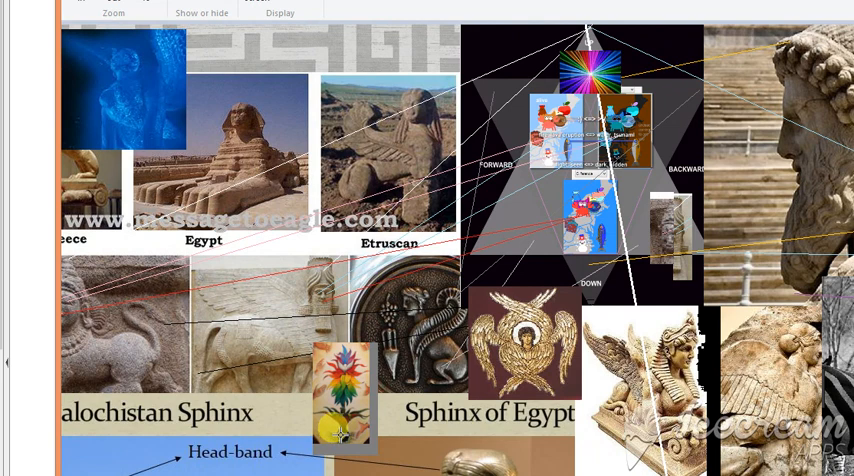
mouse_move(380, 388)
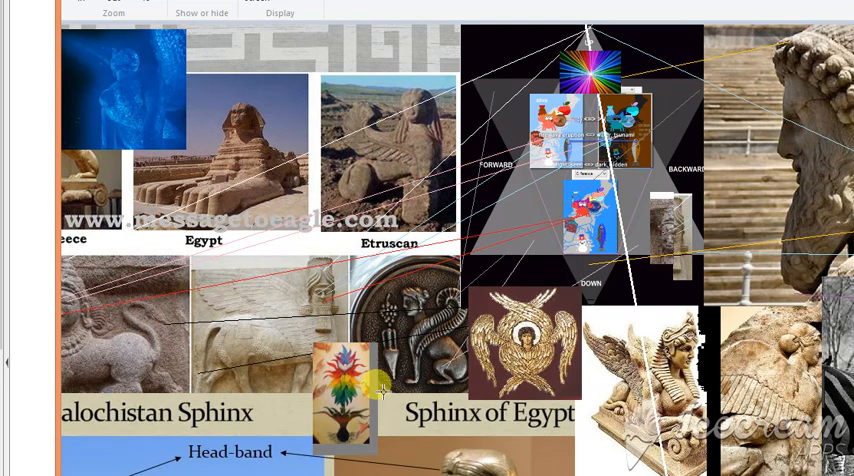
mouse_move(378, 384)
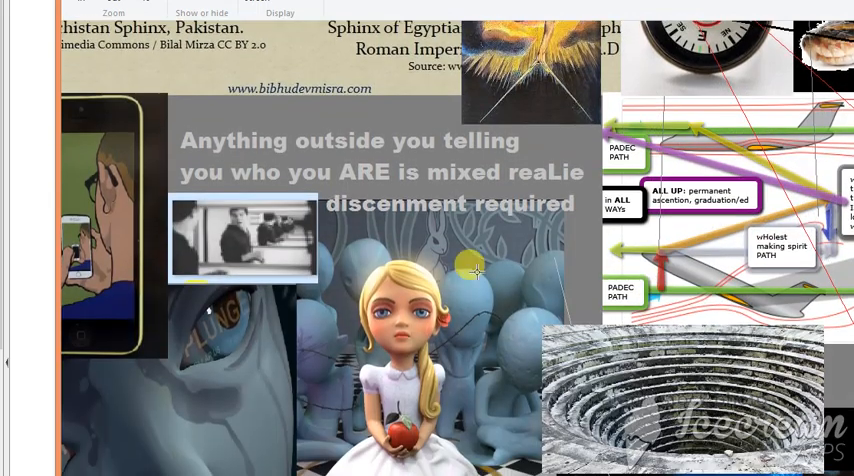
mouse_move(468, 270)
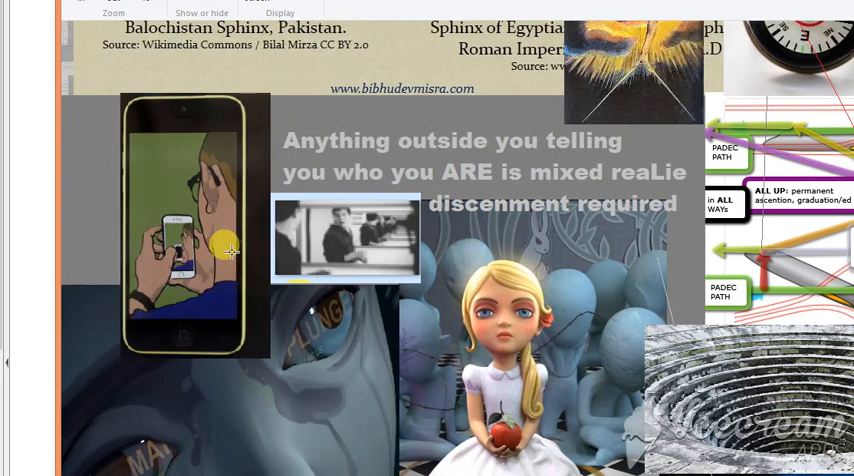
mouse_move(258, 256)
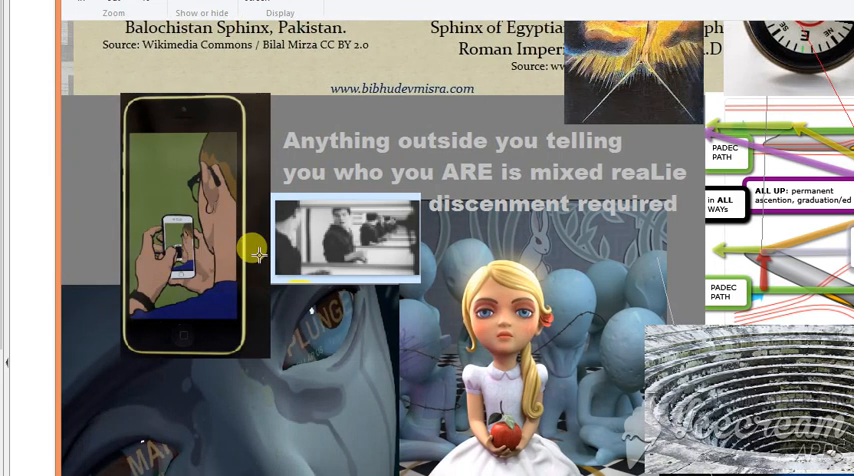
mouse_move(368, 216)
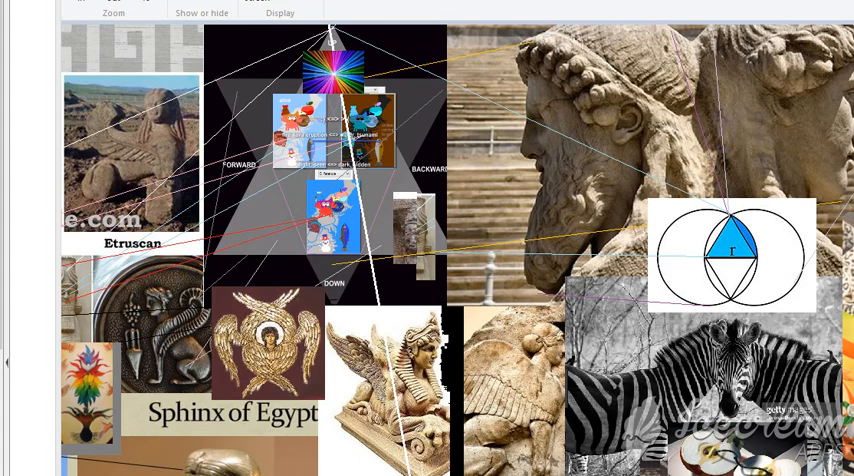
scroll(down, 3)
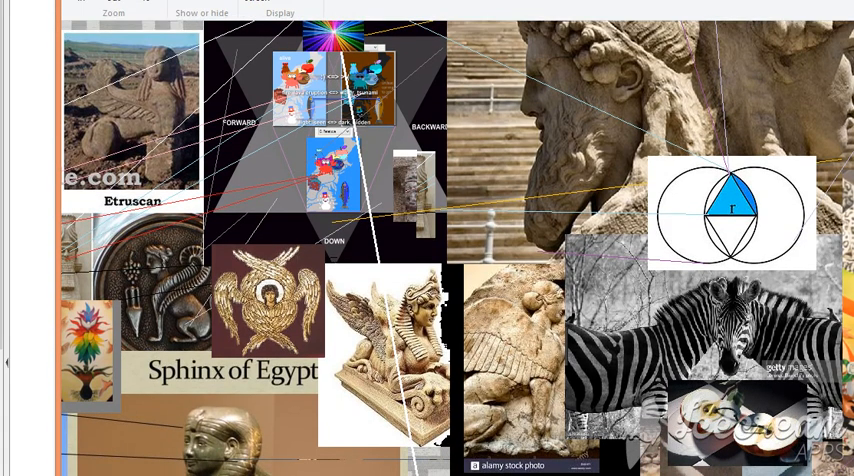
scroll(down, 3)
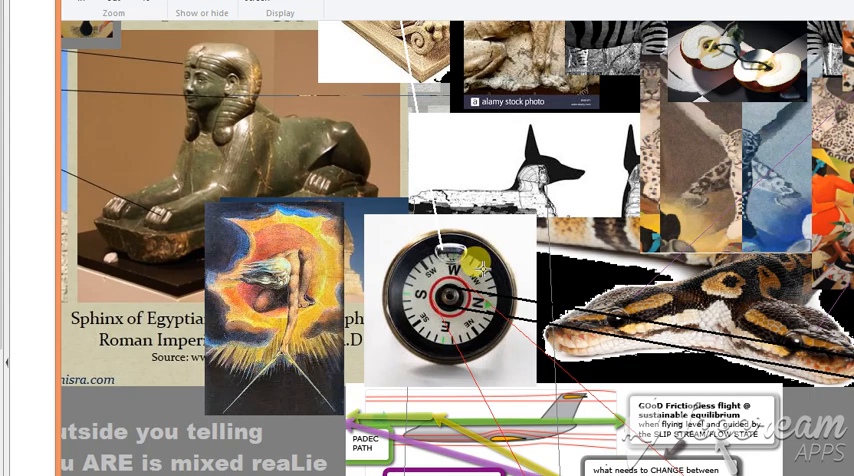
scroll(down, 3)
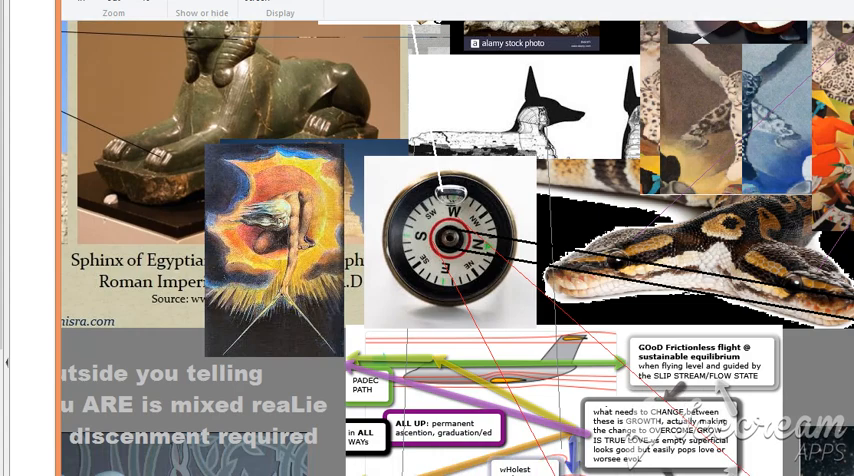
scroll(down, 3)
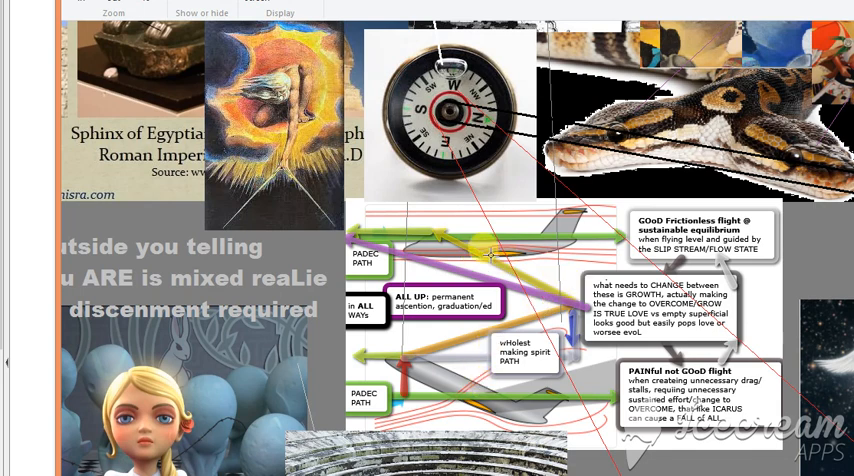
mouse_move(530, 240)
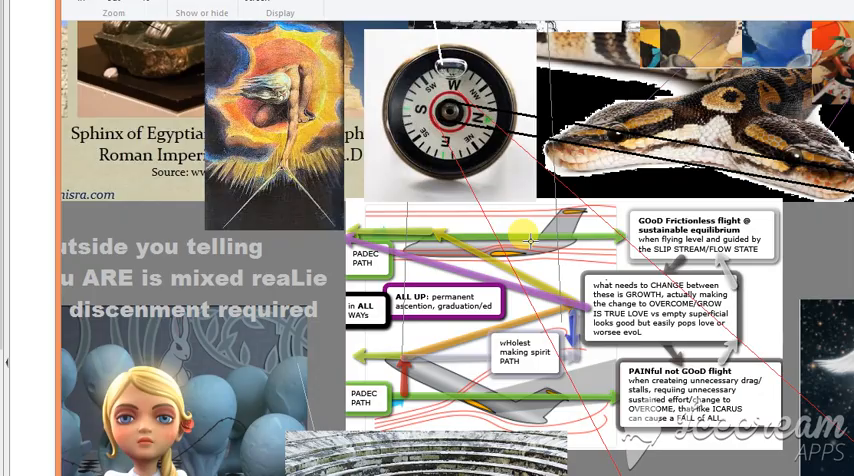